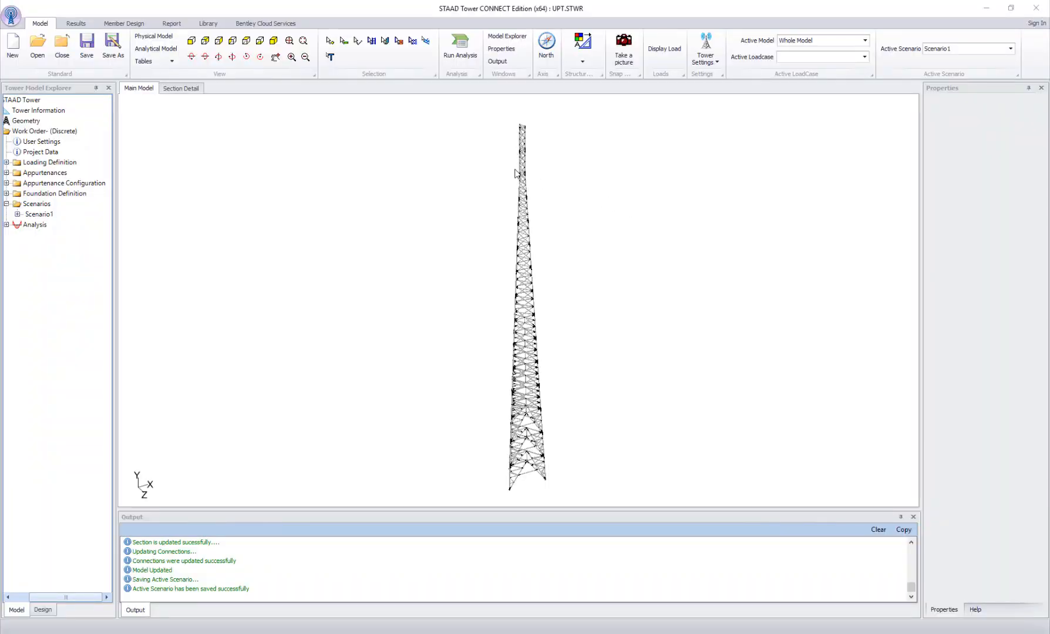
pyautogui.moveTo(524, 192)
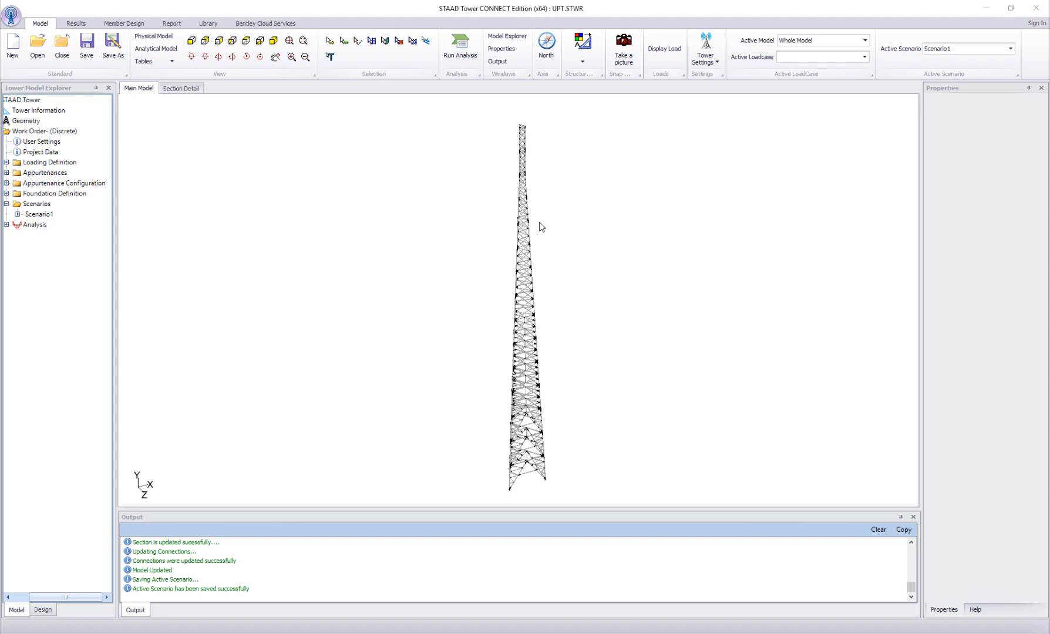
pyautogui.moveTo(526, 147)
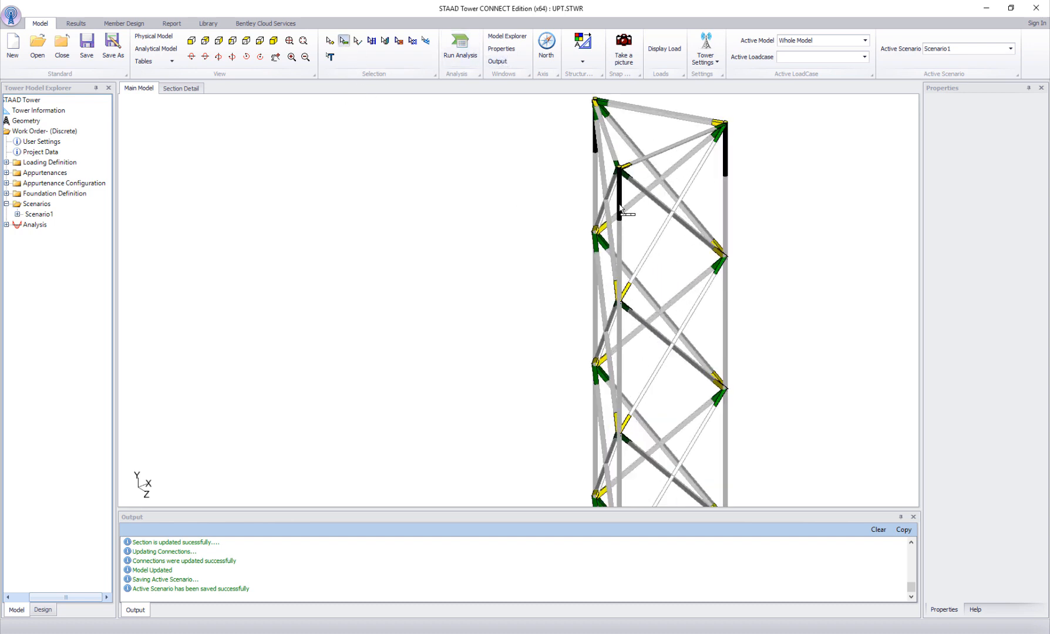
# - Select a leg member to show its 20 ft length and flange connection, then go to the Library tools
pyautogui.click(619, 211)
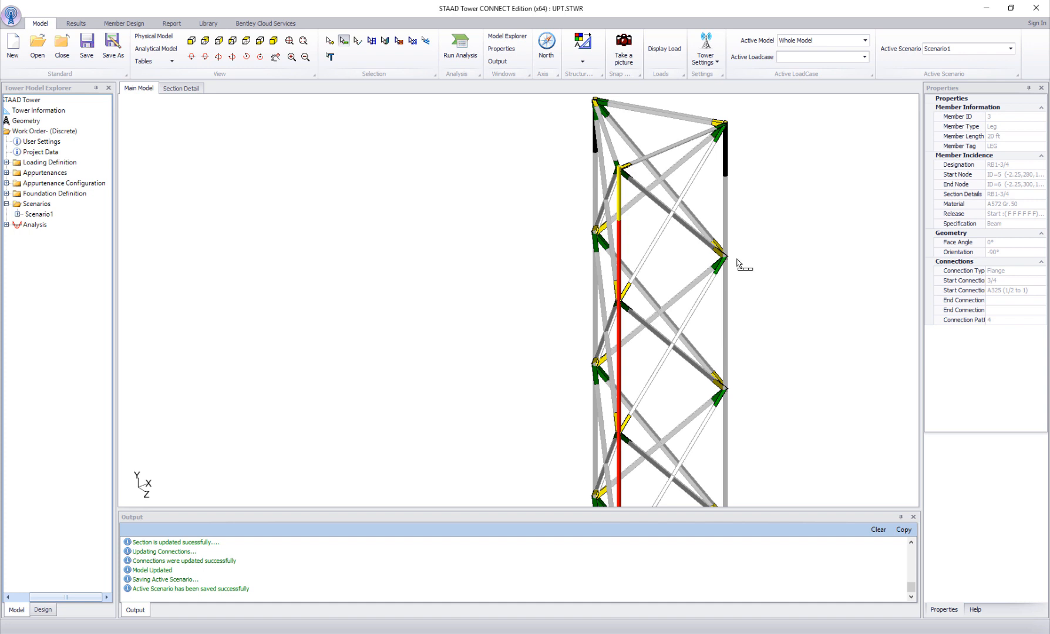
pyautogui.moveTo(712, 201)
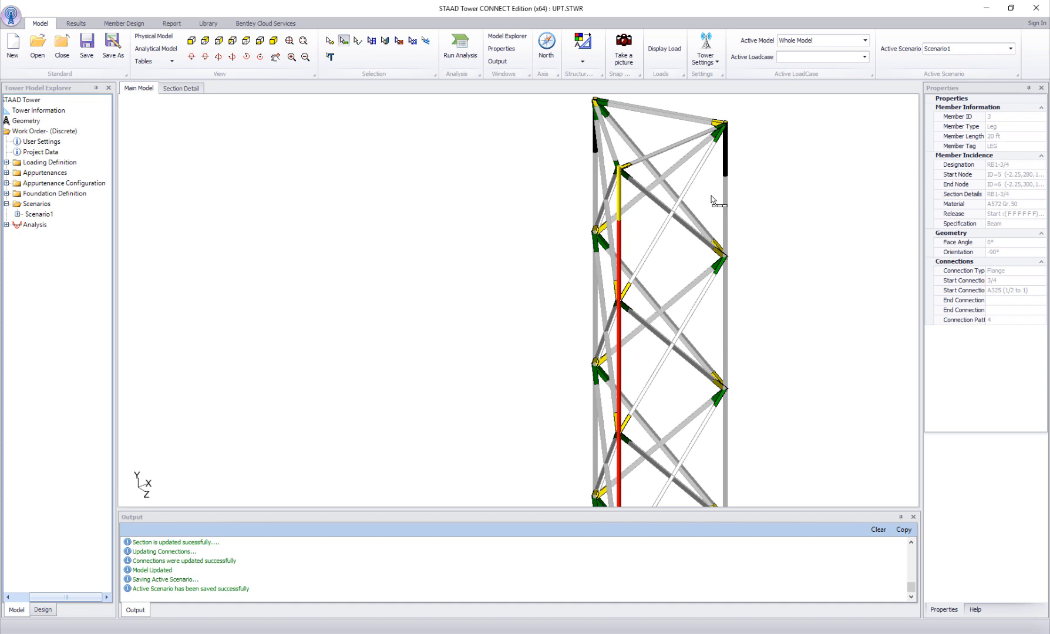
pyautogui.click(208, 24)
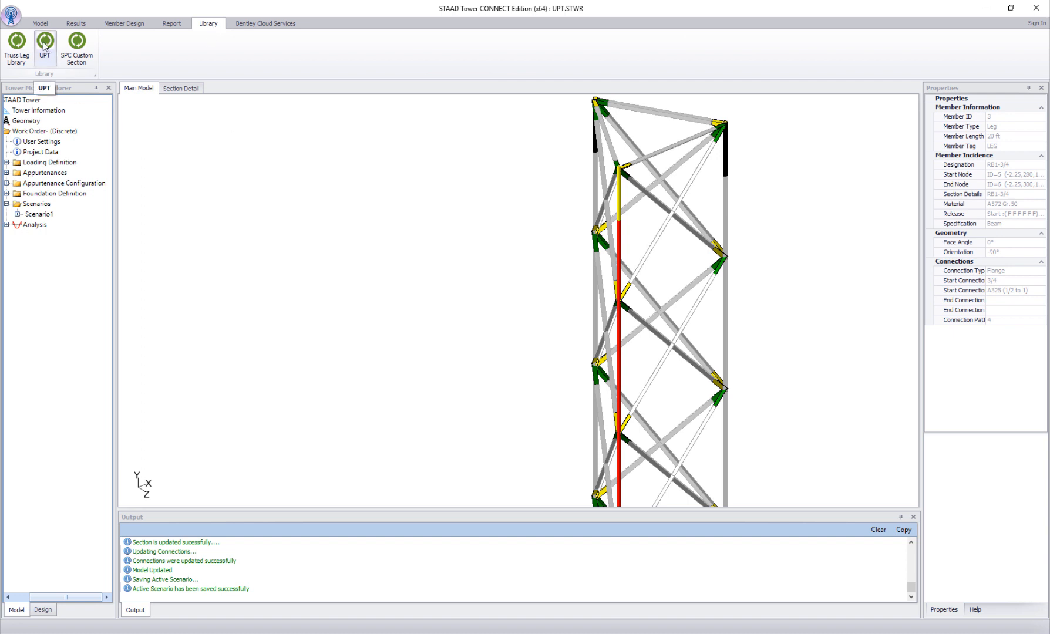
# - Browse the User Provided Table pages: Material, Linear, Bolt Size, Bolt Material, Guy Cable, back to Section
pyautogui.click(44, 40)
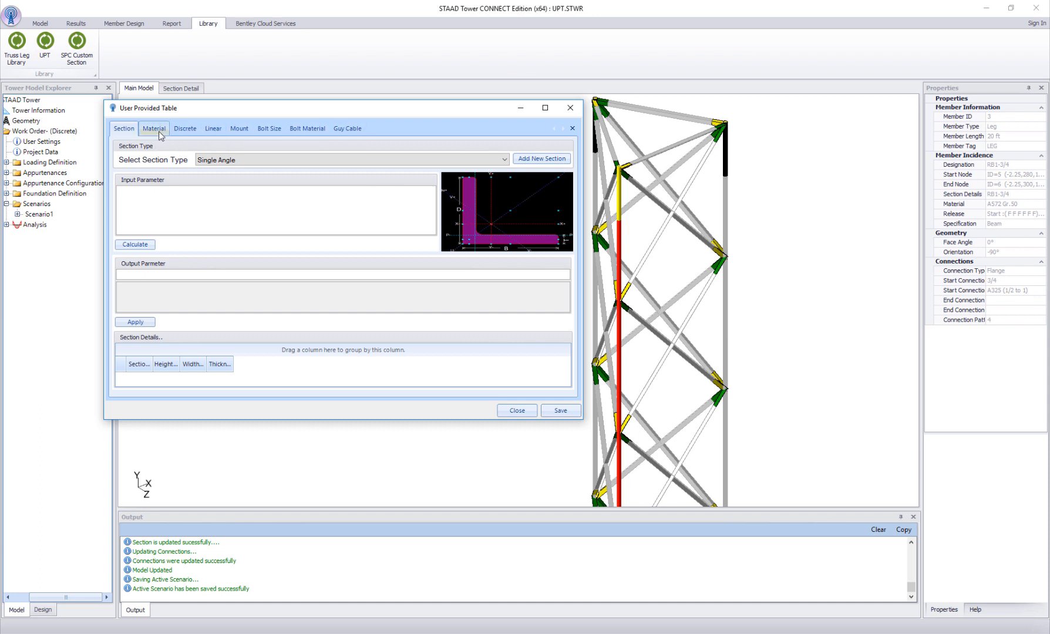
pyautogui.click(184, 128)
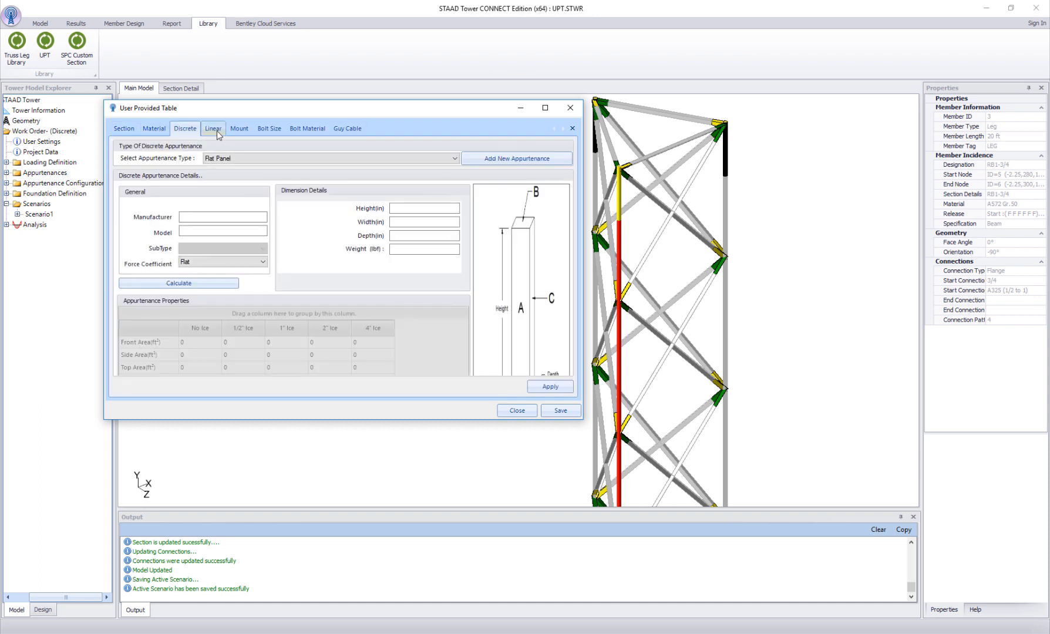
pyautogui.click(212, 128)
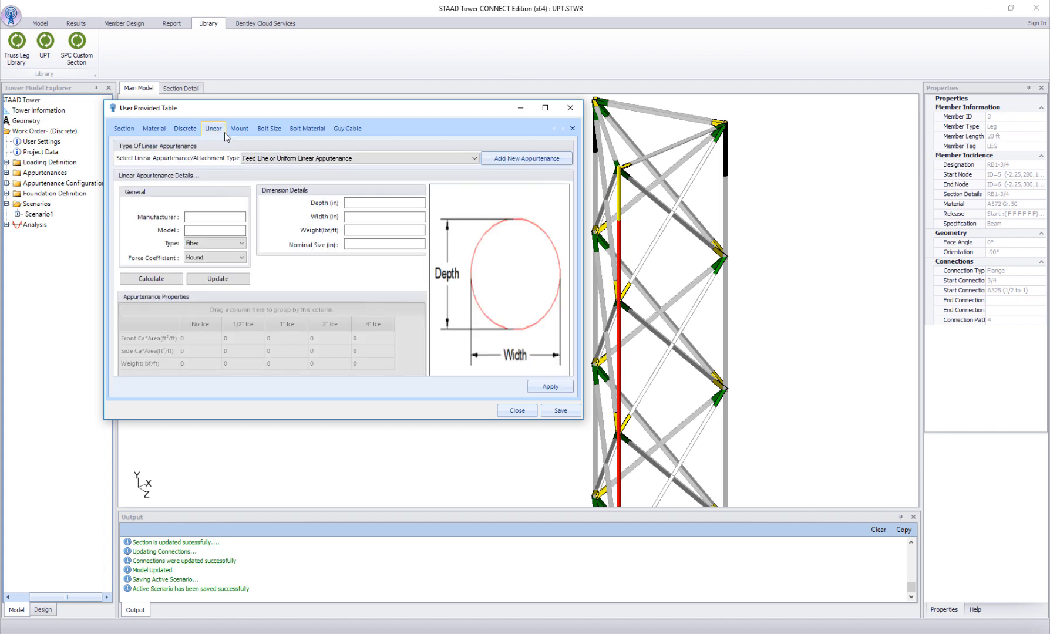
pyautogui.click(269, 128)
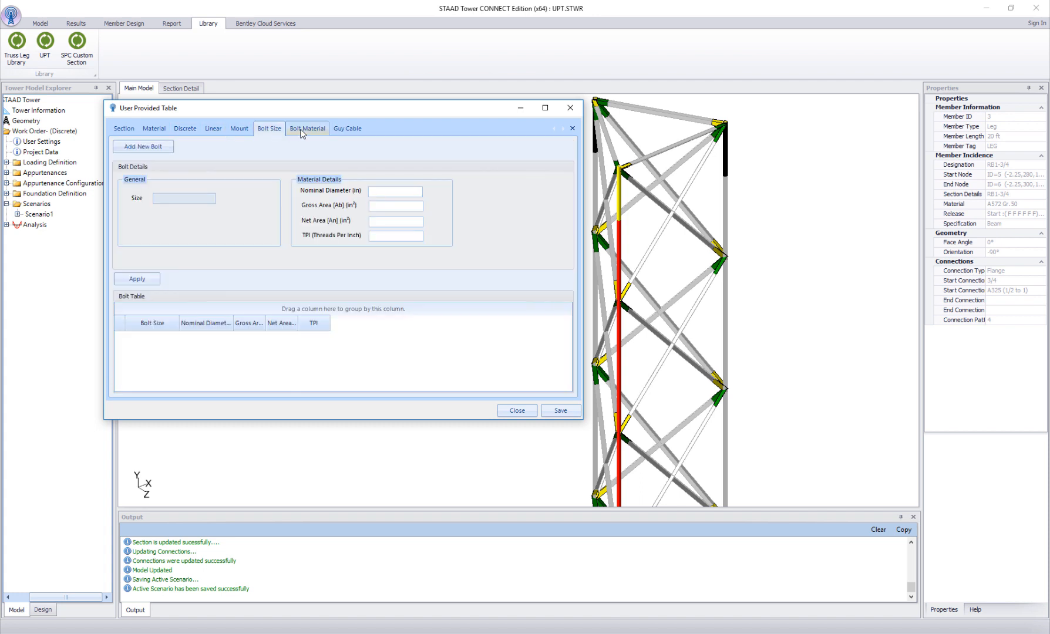
pyautogui.click(308, 128)
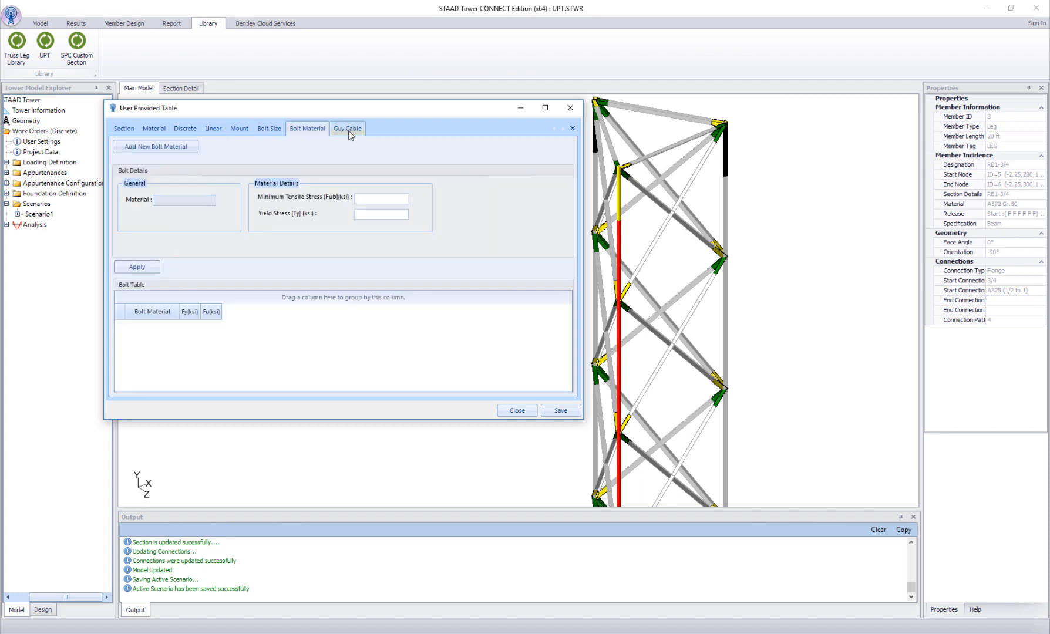
pyautogui.click(346, 128)
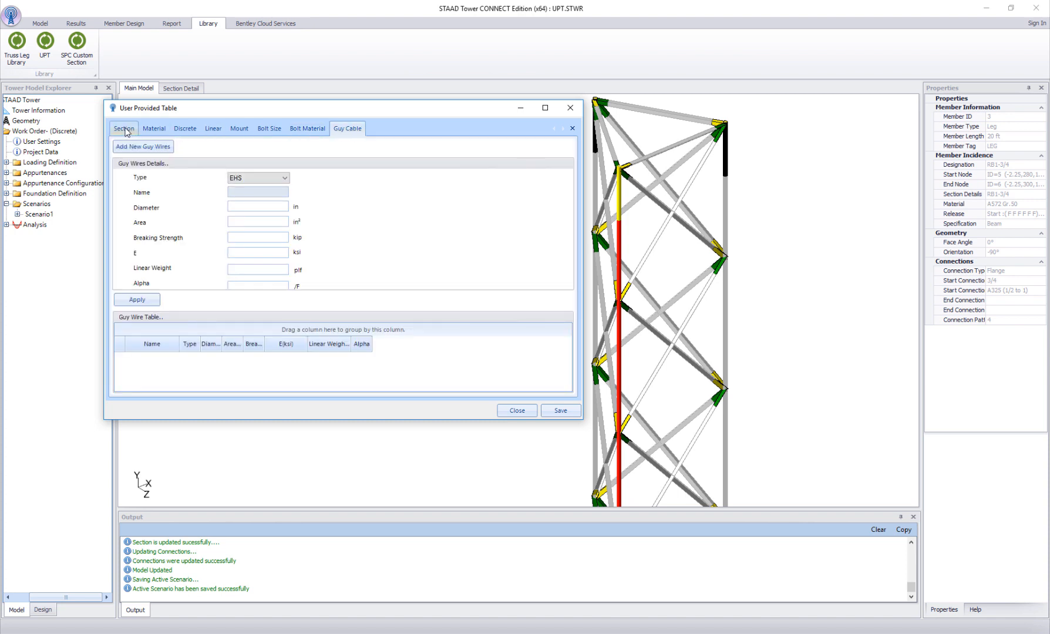
pyautogui.click(122, 128)
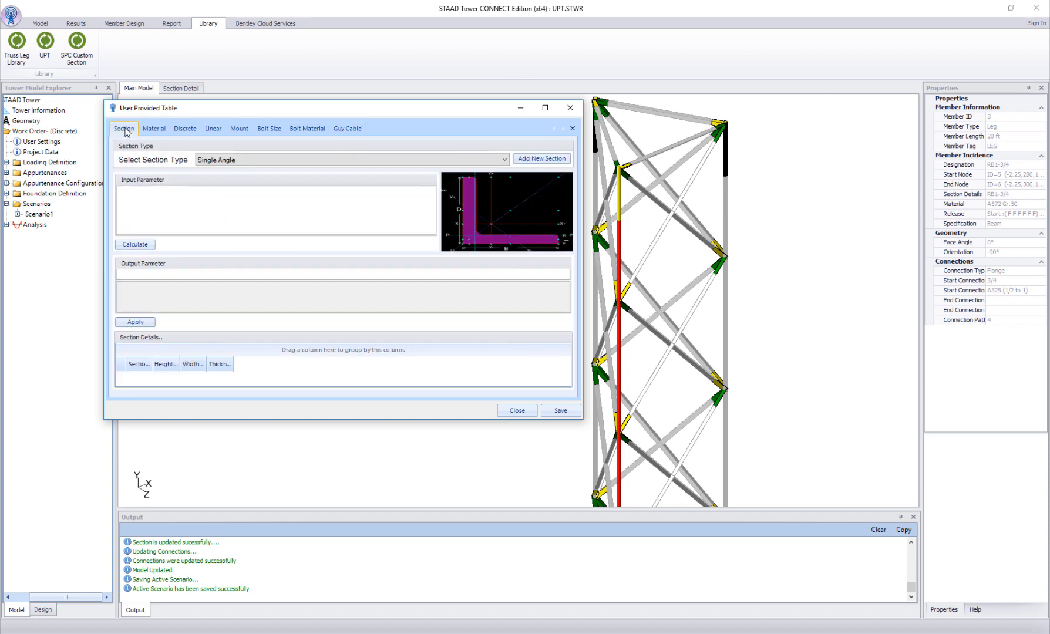
# - Create a Split Pipe section named SplitPipe1, compute its properties and save it to the table
pyautogui.click(504, 160)
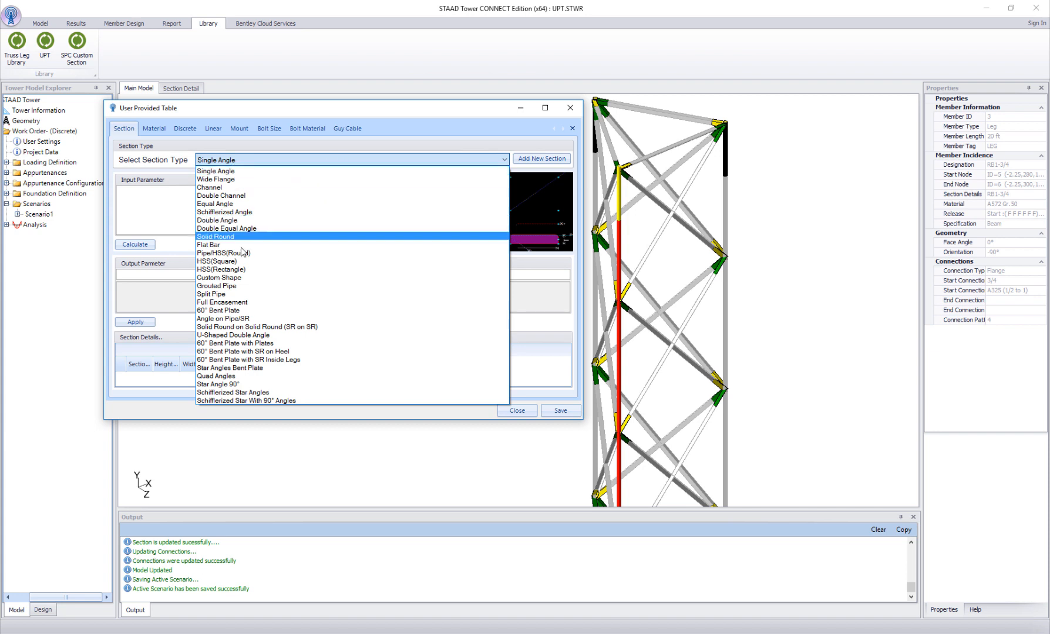
pyautogui.click(211, 293)
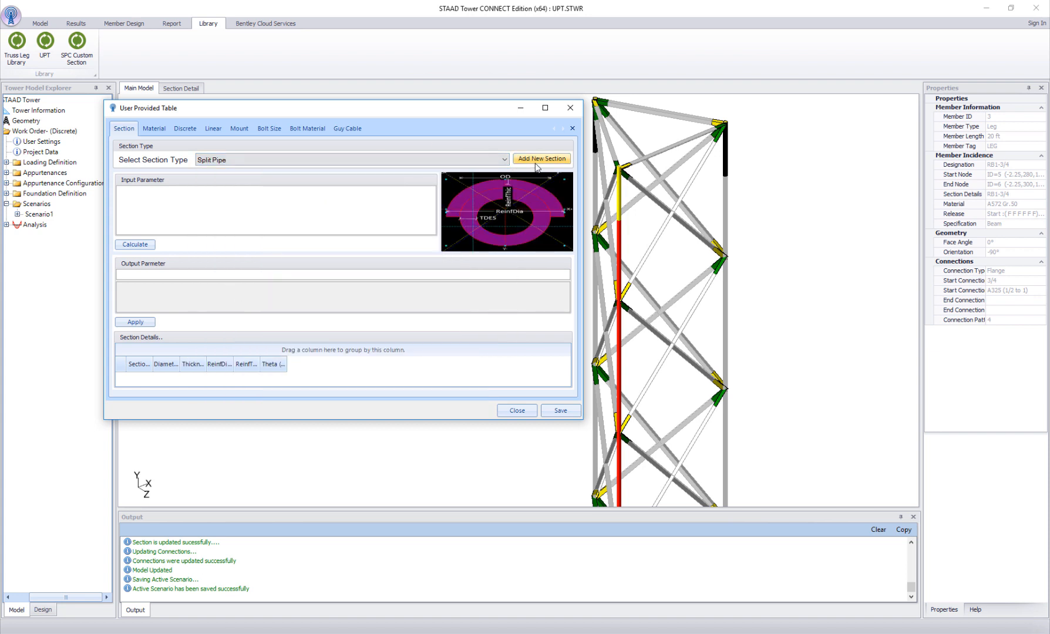
pyautogui.click(541, 159)
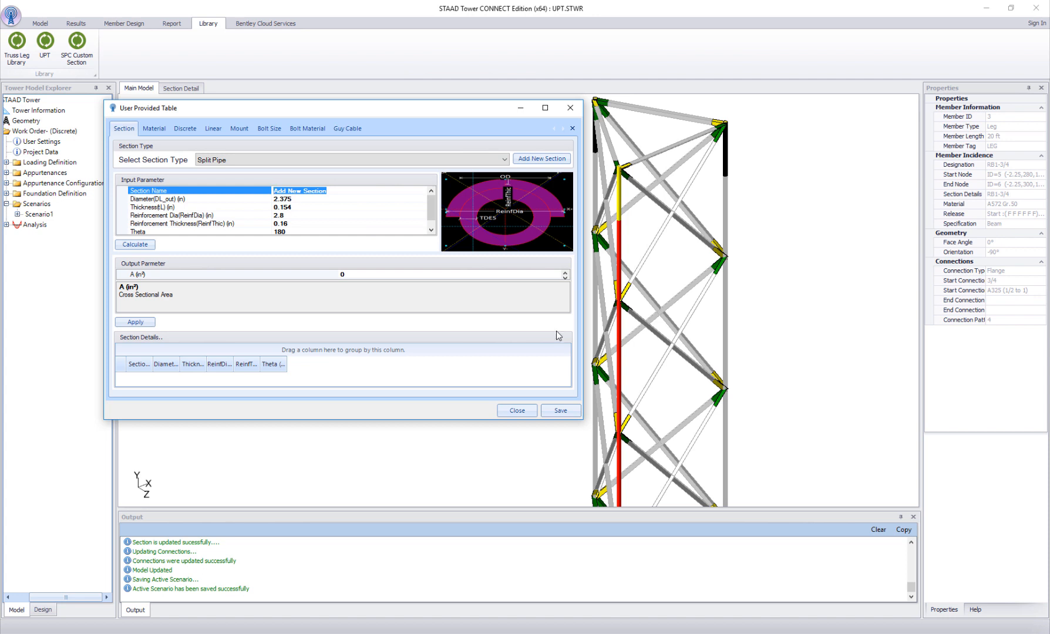
pyautogui.write('SplitPipe1')
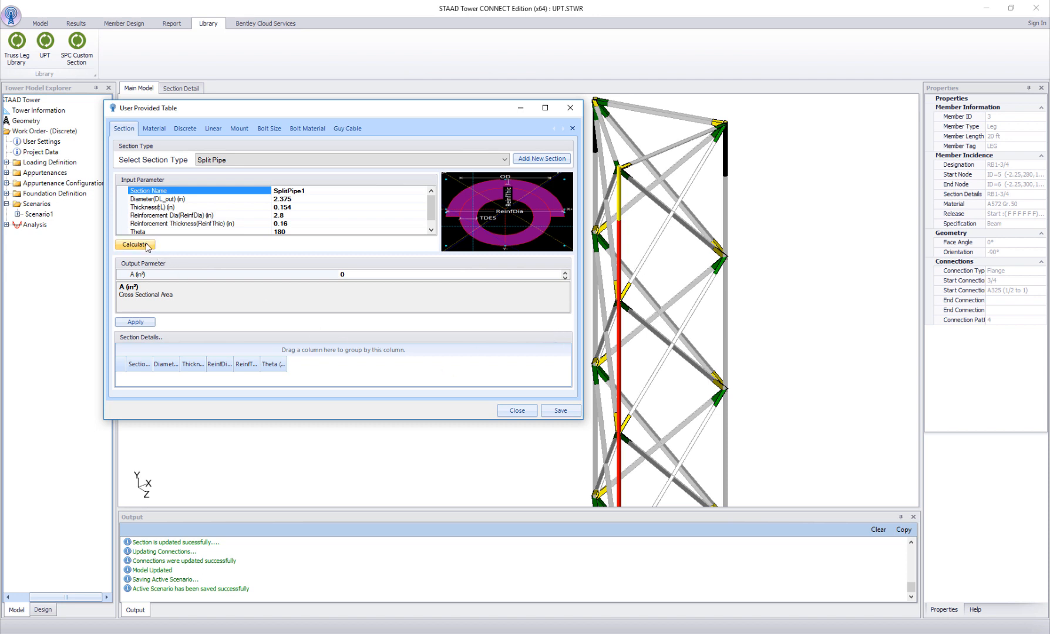
pyautogui.click(133, 244)
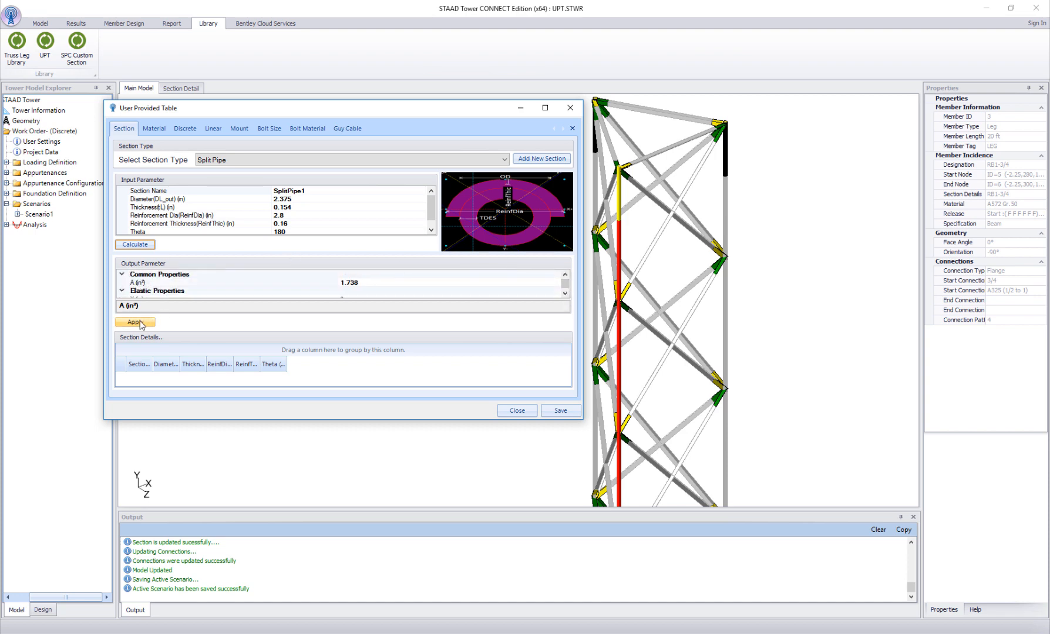
pyautogui.click(135, 322)
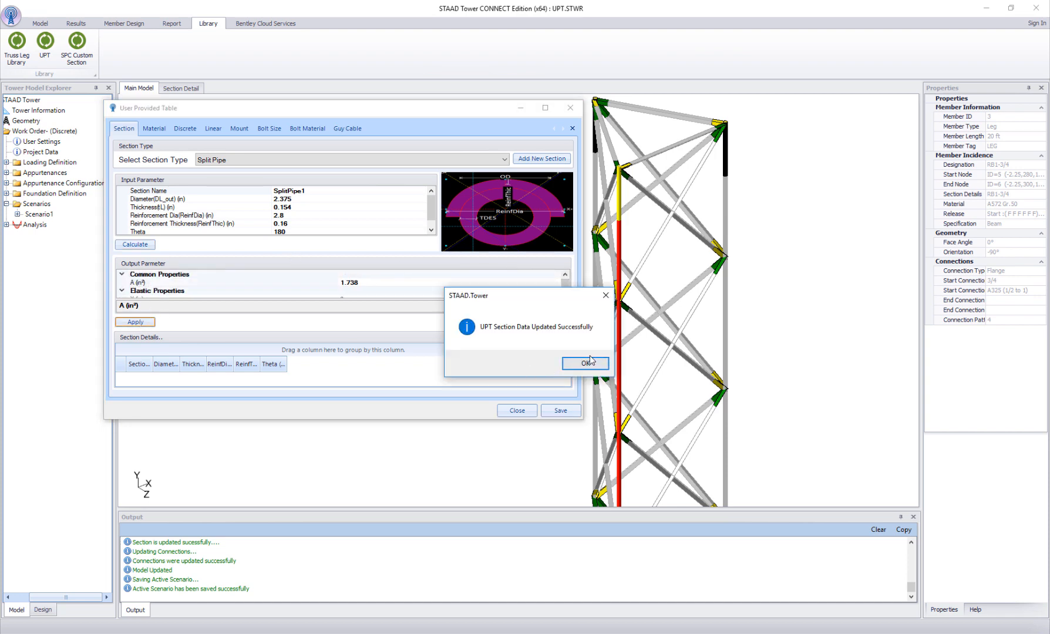
pyautogui.click(581, 364)
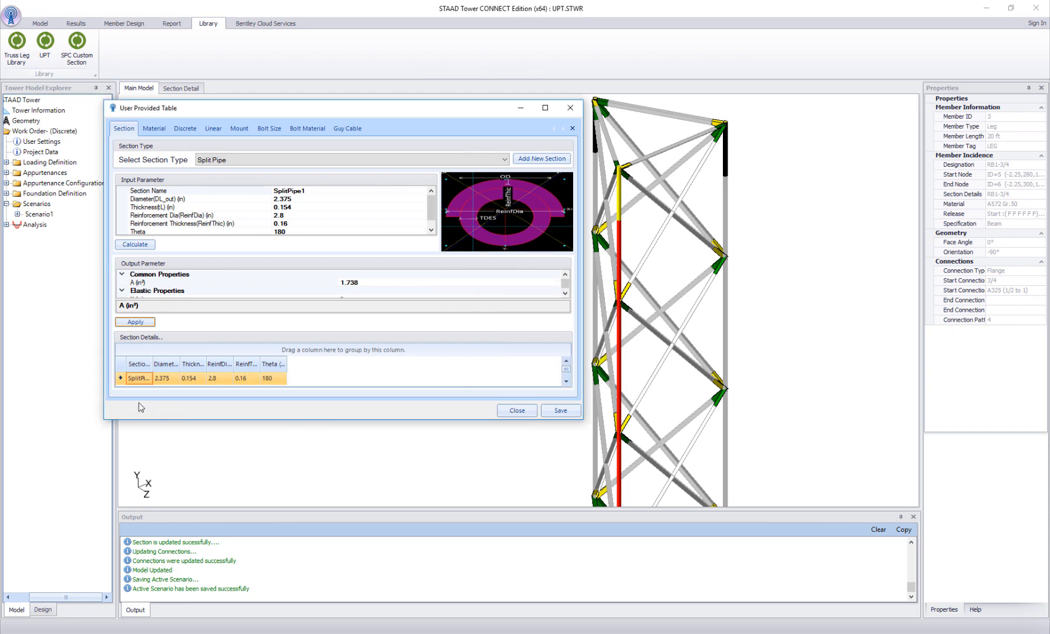
# - Select the top-panel leg member to check its current RB1-3/4 round bar section
pyautogui.click(515, 411)
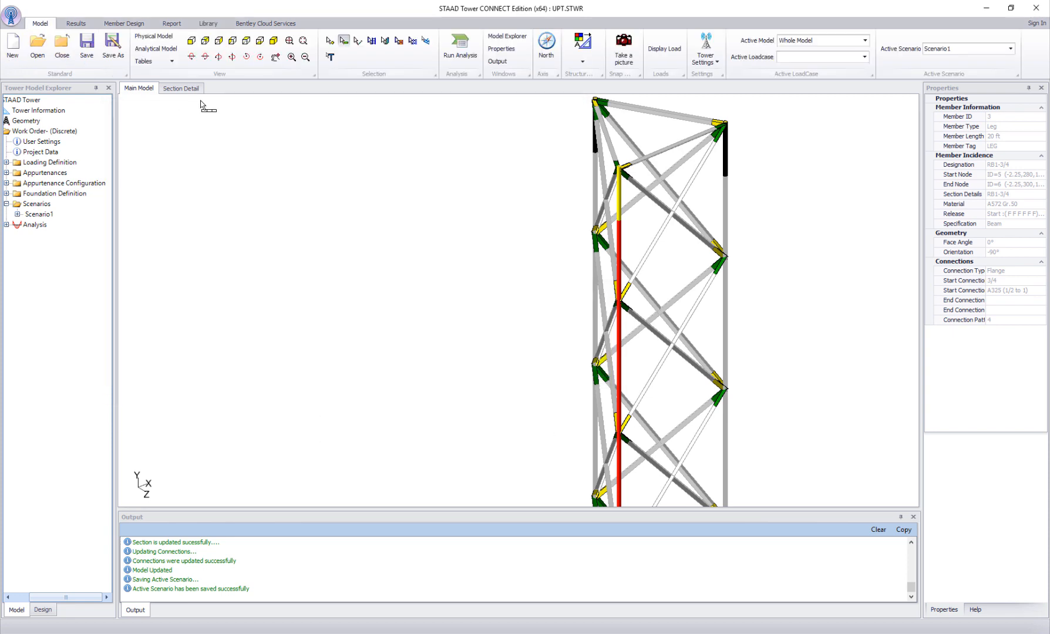
# - Show the Section Detail table and start editing the bracing of tower section 1
pyautogui.click(179, 88)
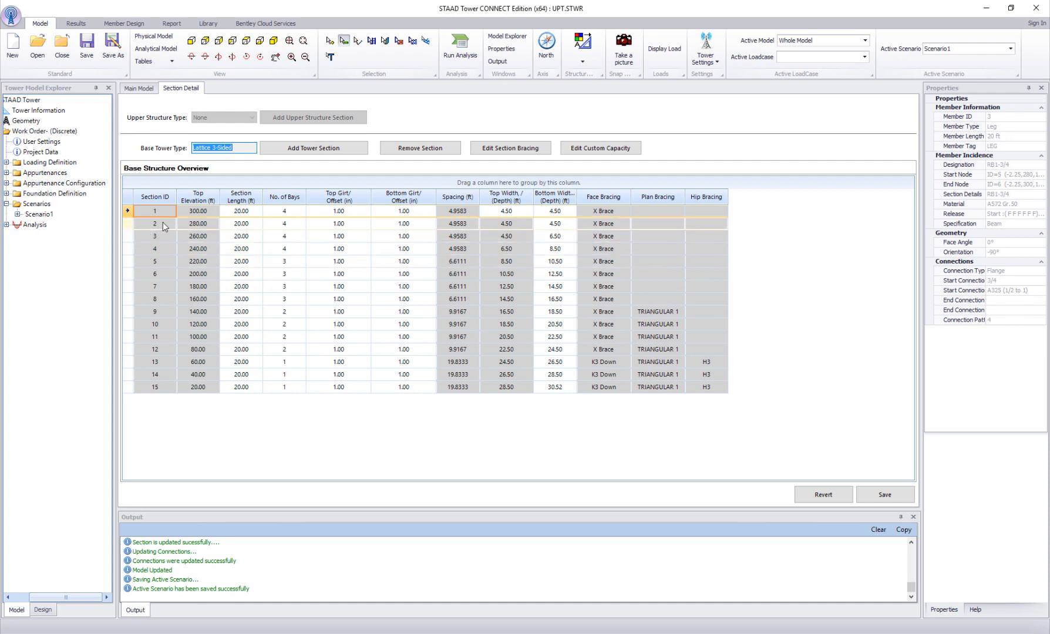
pyautogui.click(155, 211)
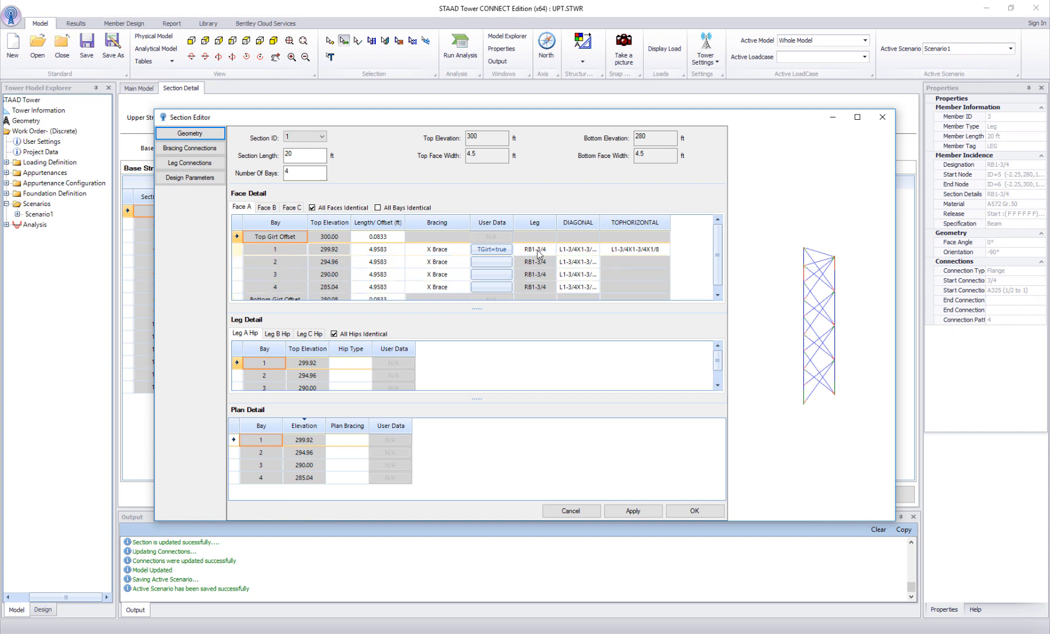
# - Set section 1's leg profile to the UPT Split Pipe section SplitPipe1, replacing RB1-3/4
pyautogui.click(534, 249)
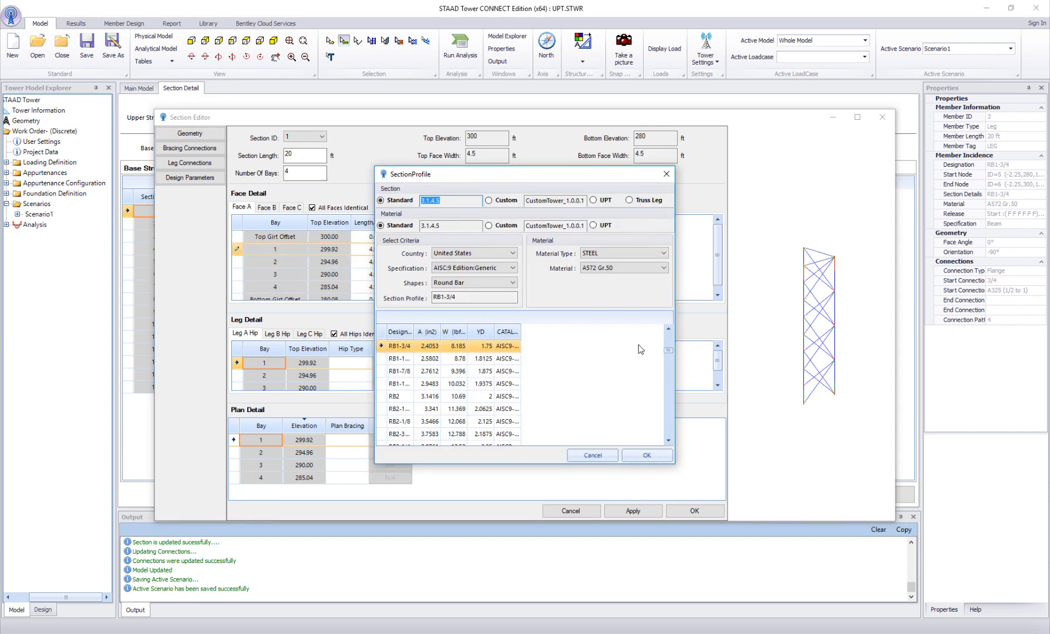
pyautogui.moveTo(661, 213)
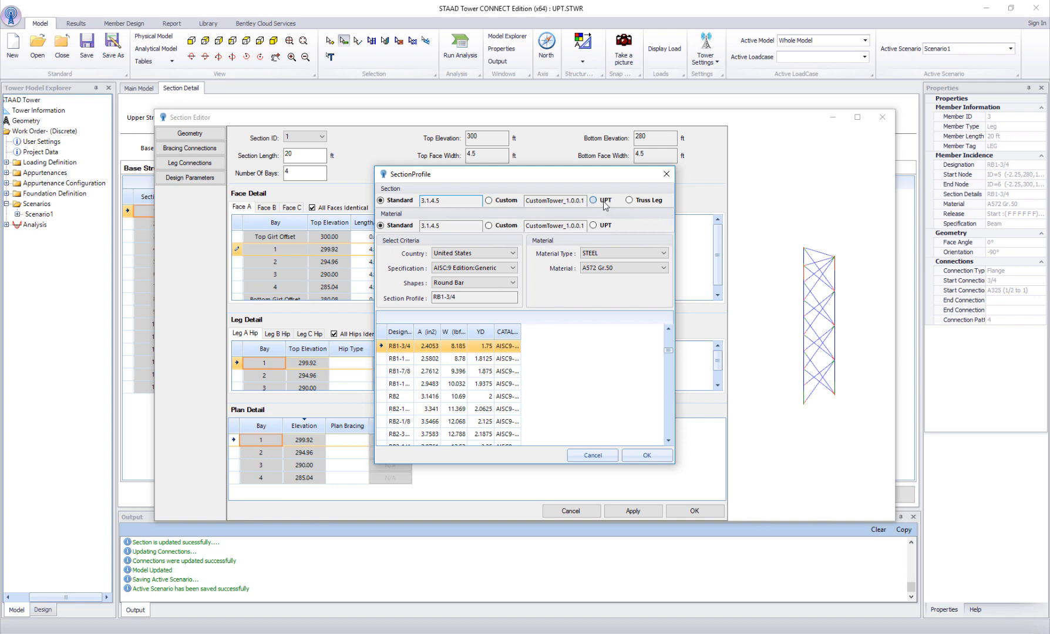
pyautogui.click(593, 199)
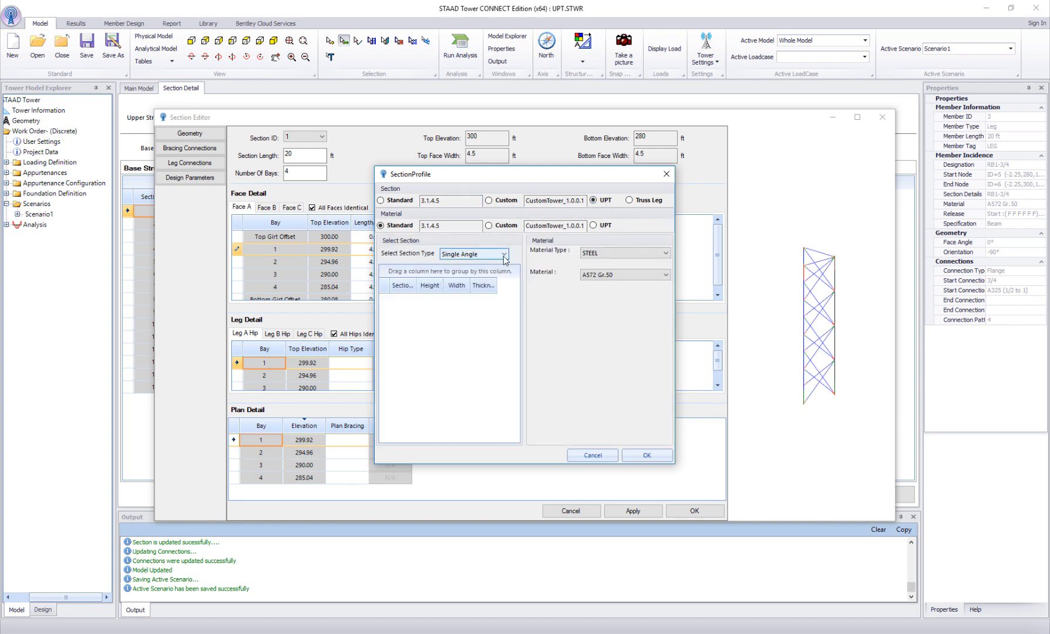
pyautogui.click(500, 254)
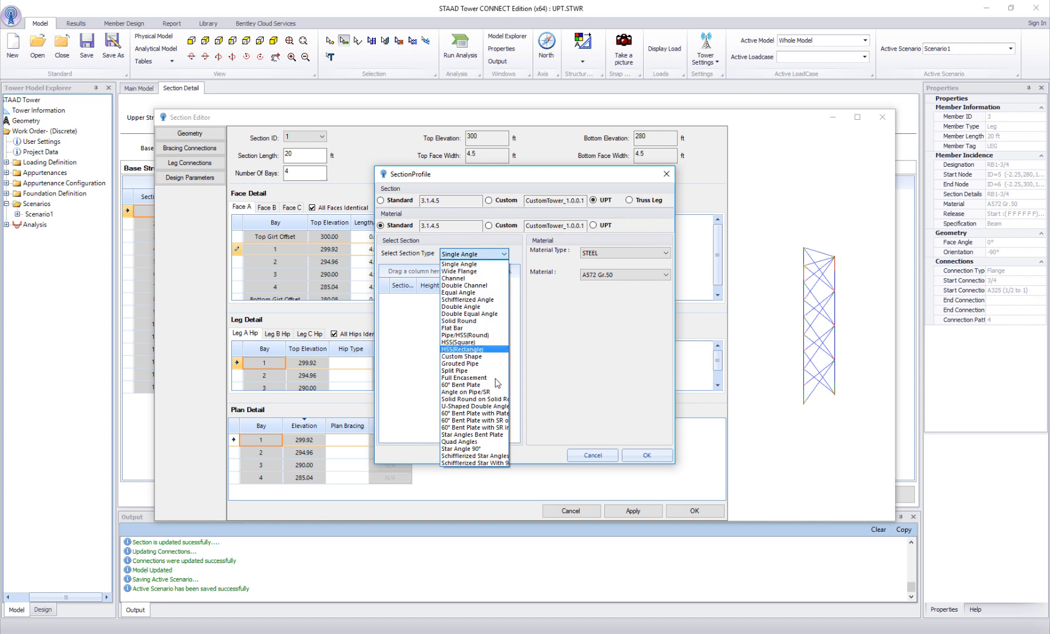
pyautogui.click(464, 371)
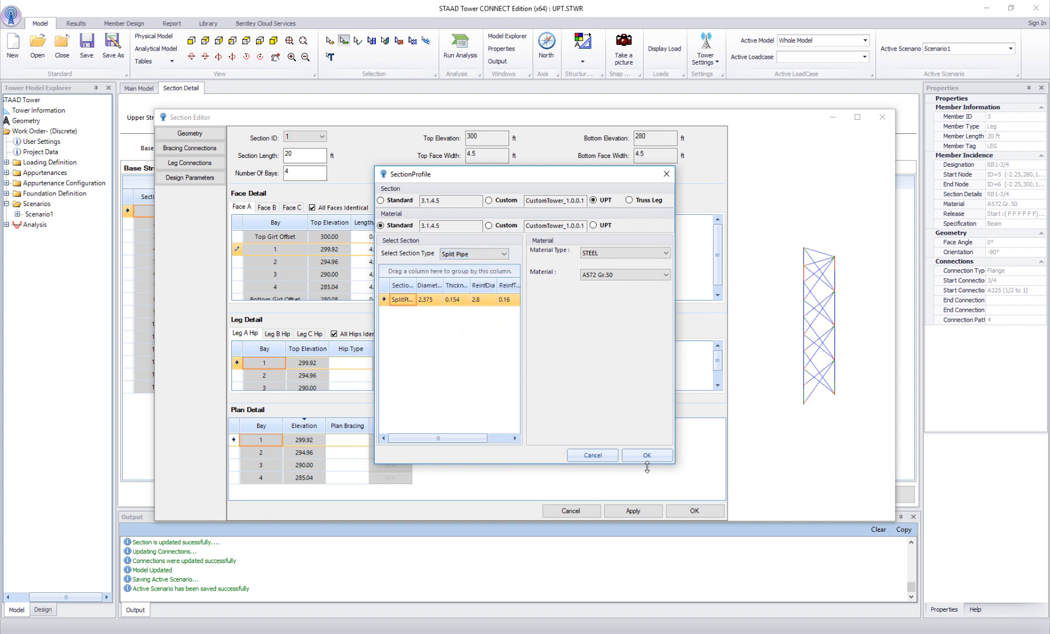
pyautogui.click(645, 456)
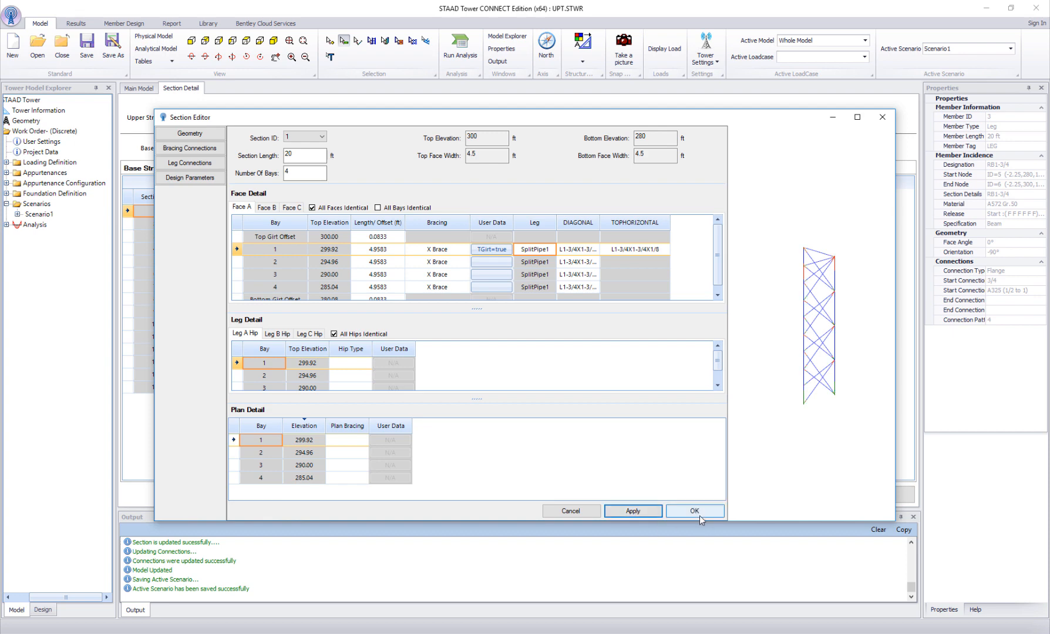
# - Accept the Section Editor changes, save the section detail and agree to update the base model
pyautogui.click(694, 511)
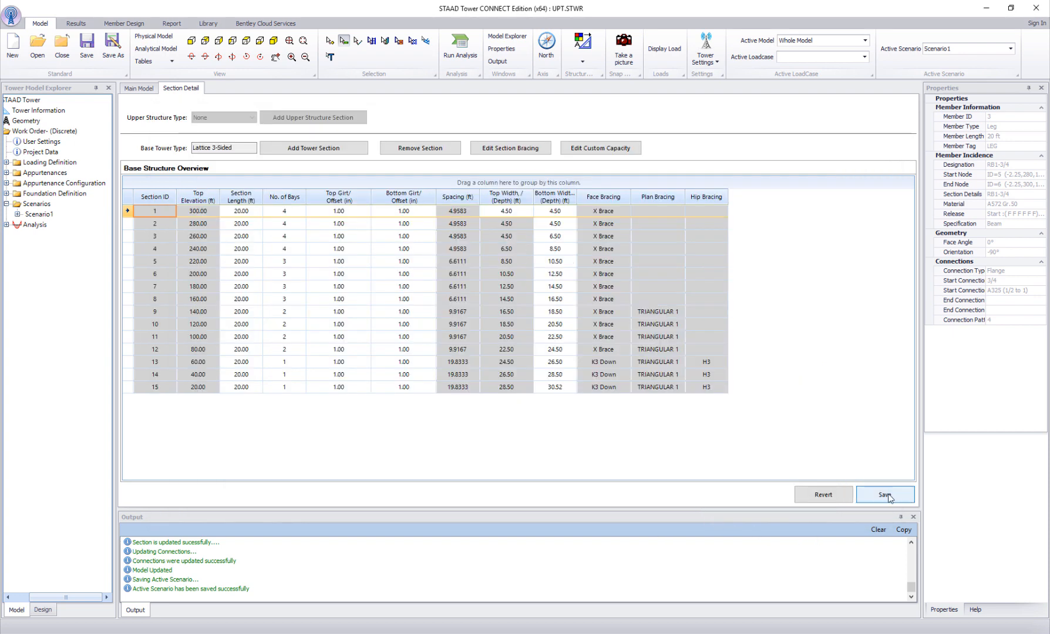
pyautogui.click(884, 494)
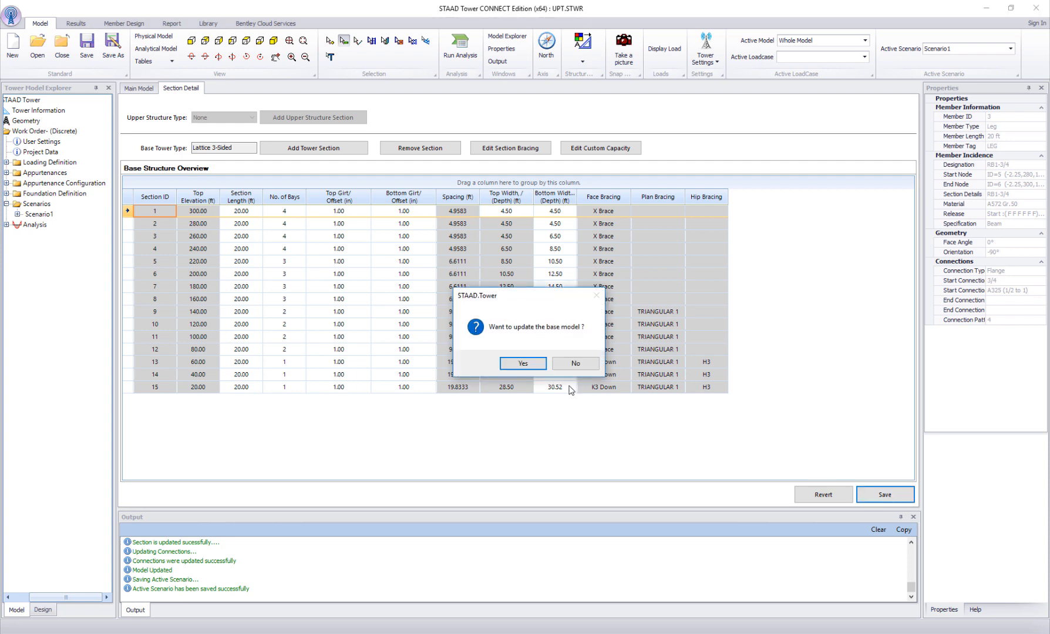
pyautogui.click(522, 364)
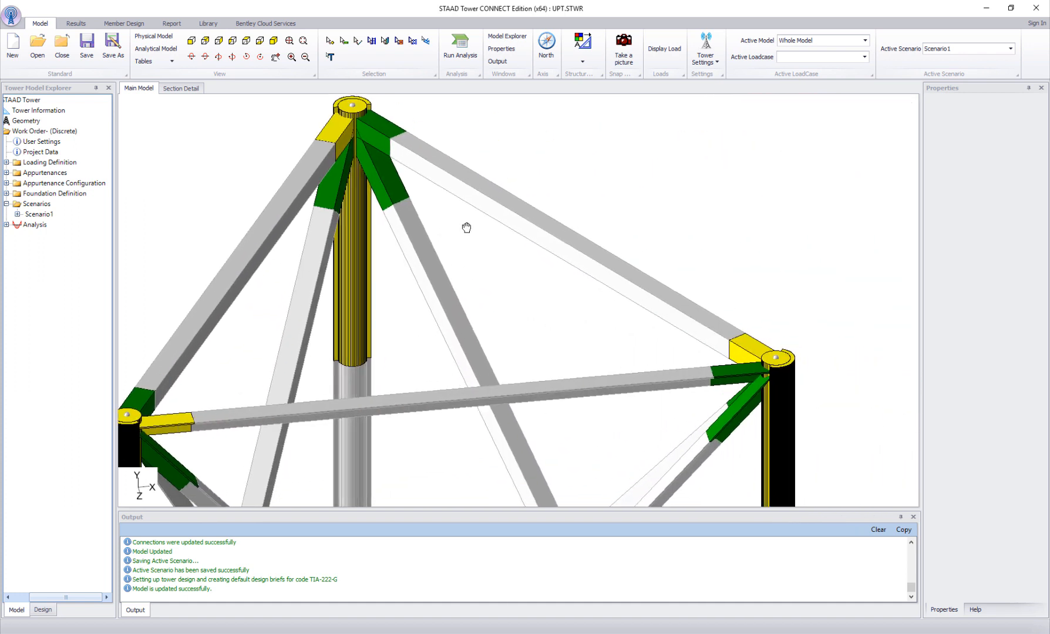
# - Select the panel 1 leg to verify its section reads SplitPipe1, then return to the Library tools
pyautogui.moveTo(466, 228); pyautogui.dragTo(775, 227)
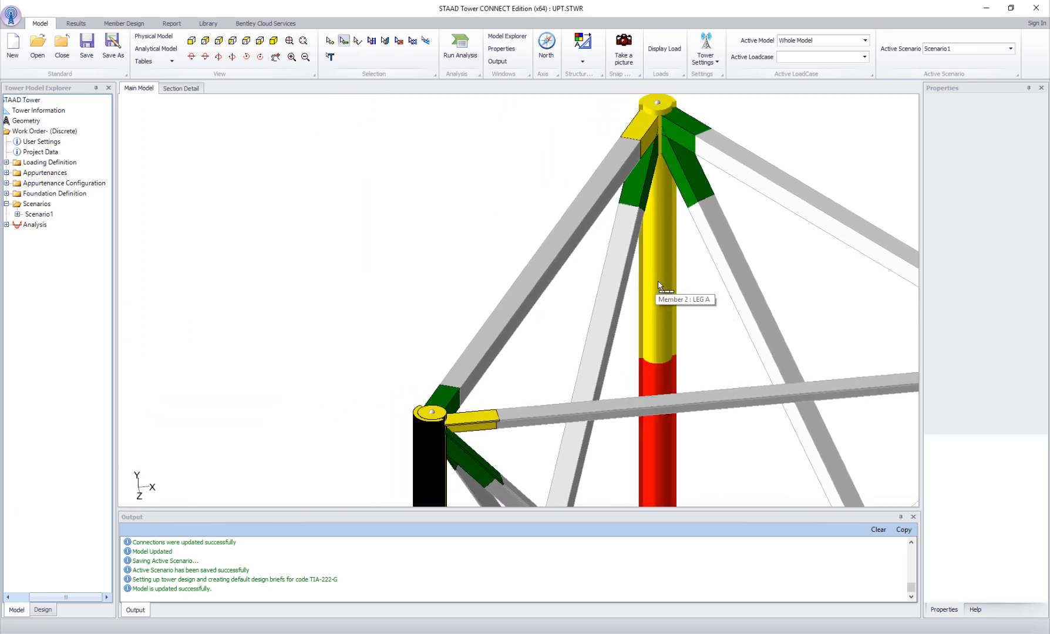
pyautogui.click(660, 302)
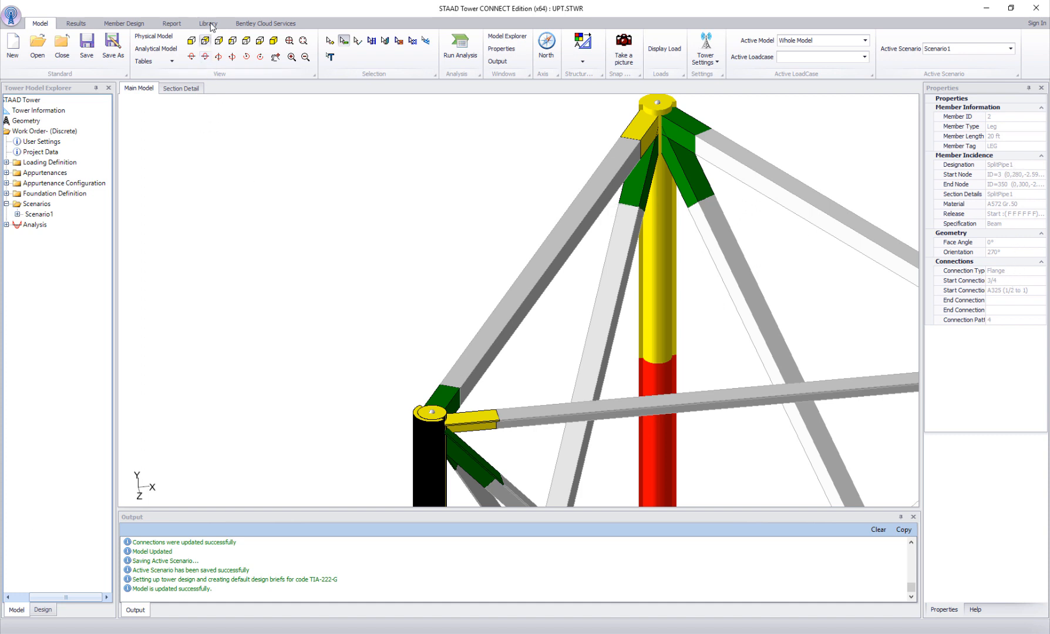
pyautogui.click(207, 24)
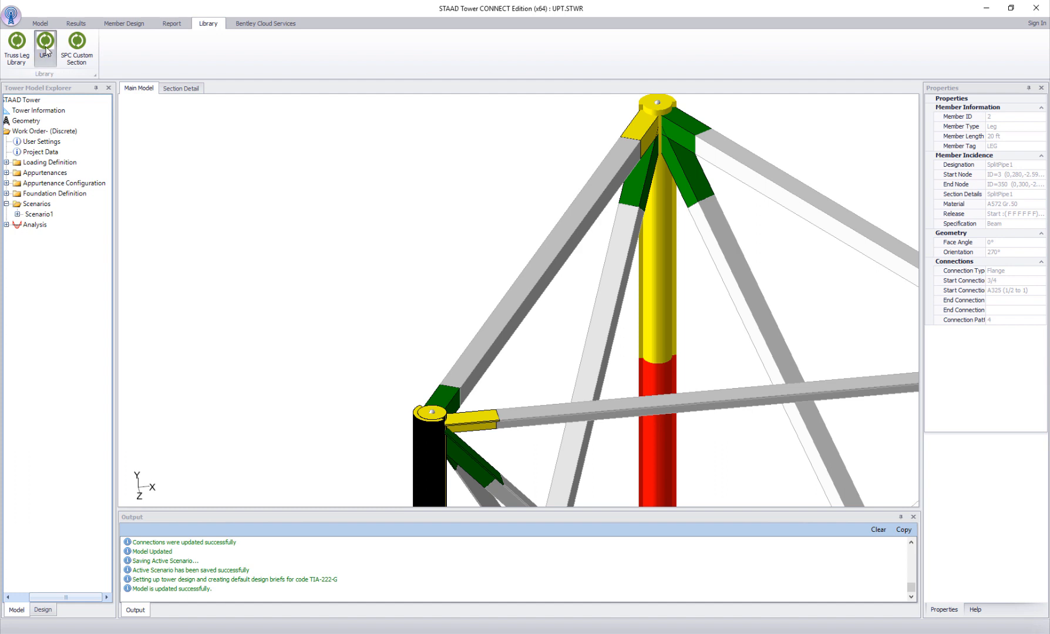
# - Reopen the User Provided Table and view its Discrete, Linear and Mount entries, including mount SM001
pyautogui.click(45, 42)
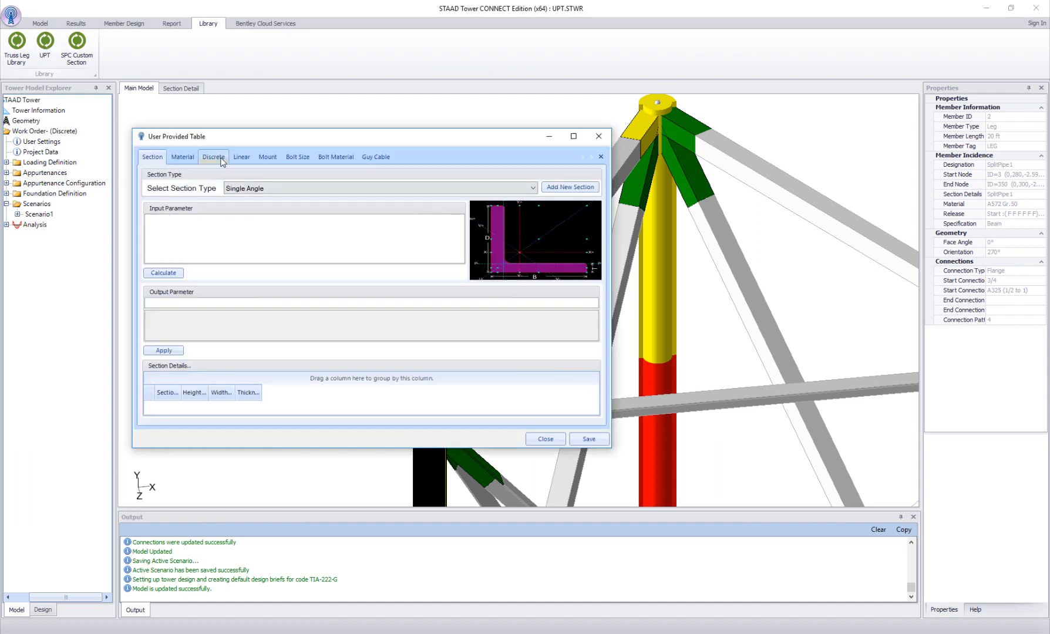
pyautogui.click(212, 156)
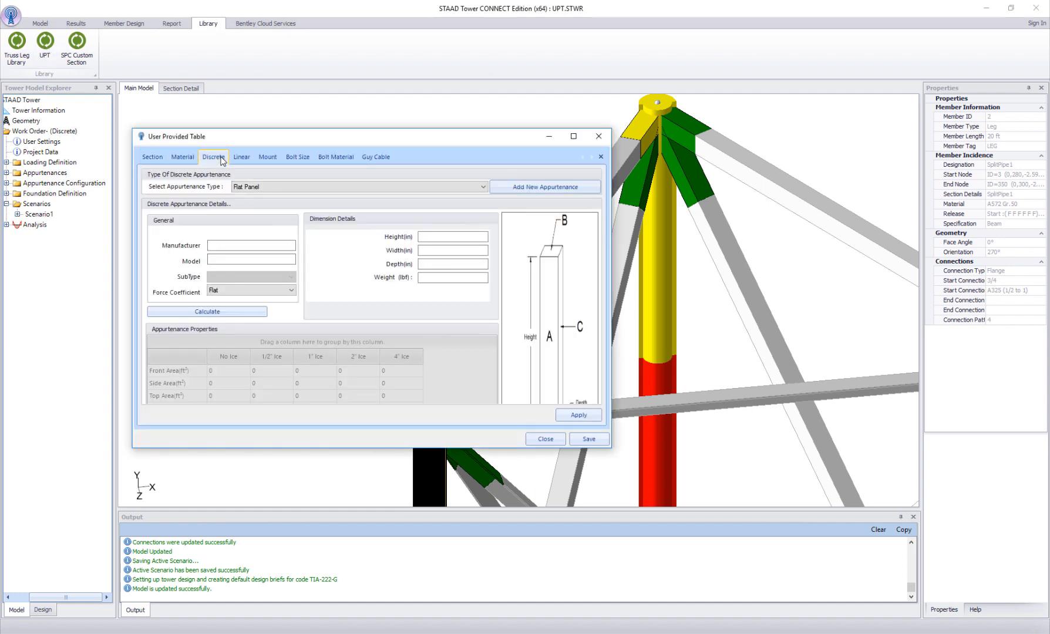
pyautogui.click(241, 157)
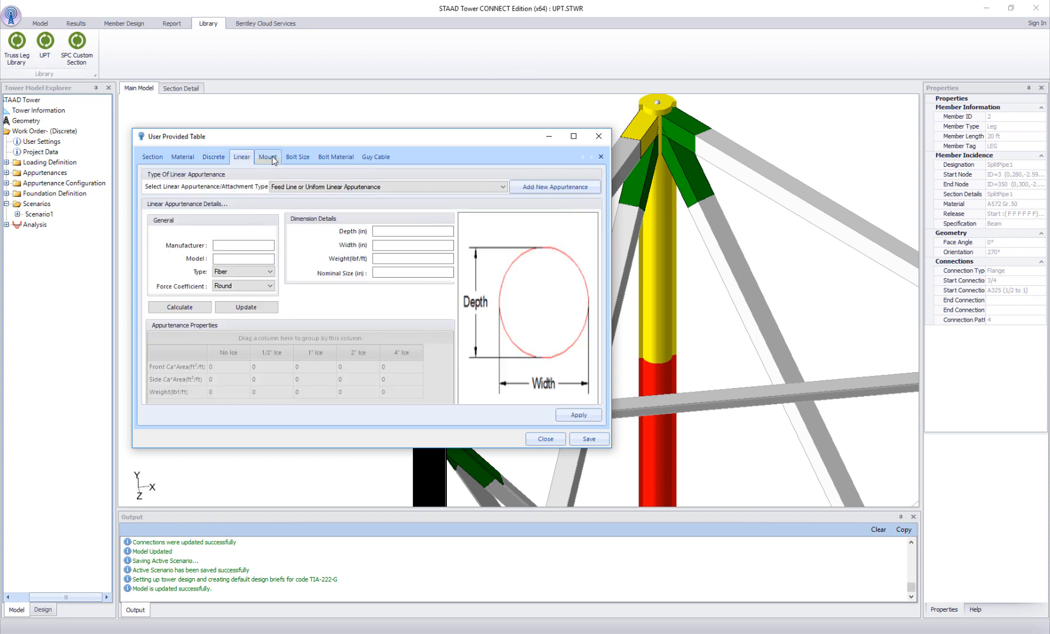
pyautogui.click(266, 156)
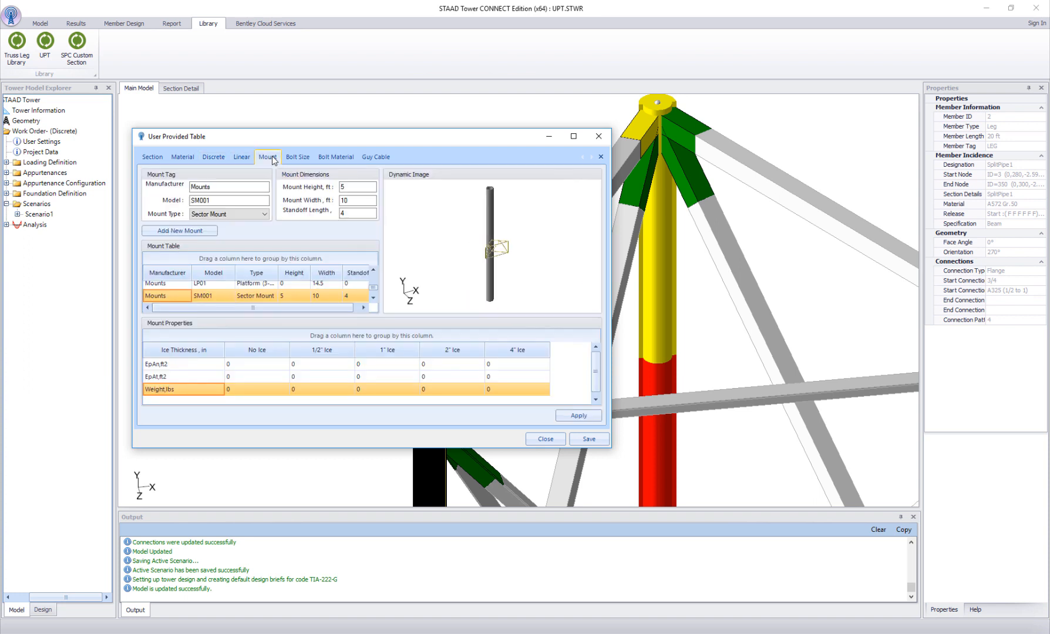